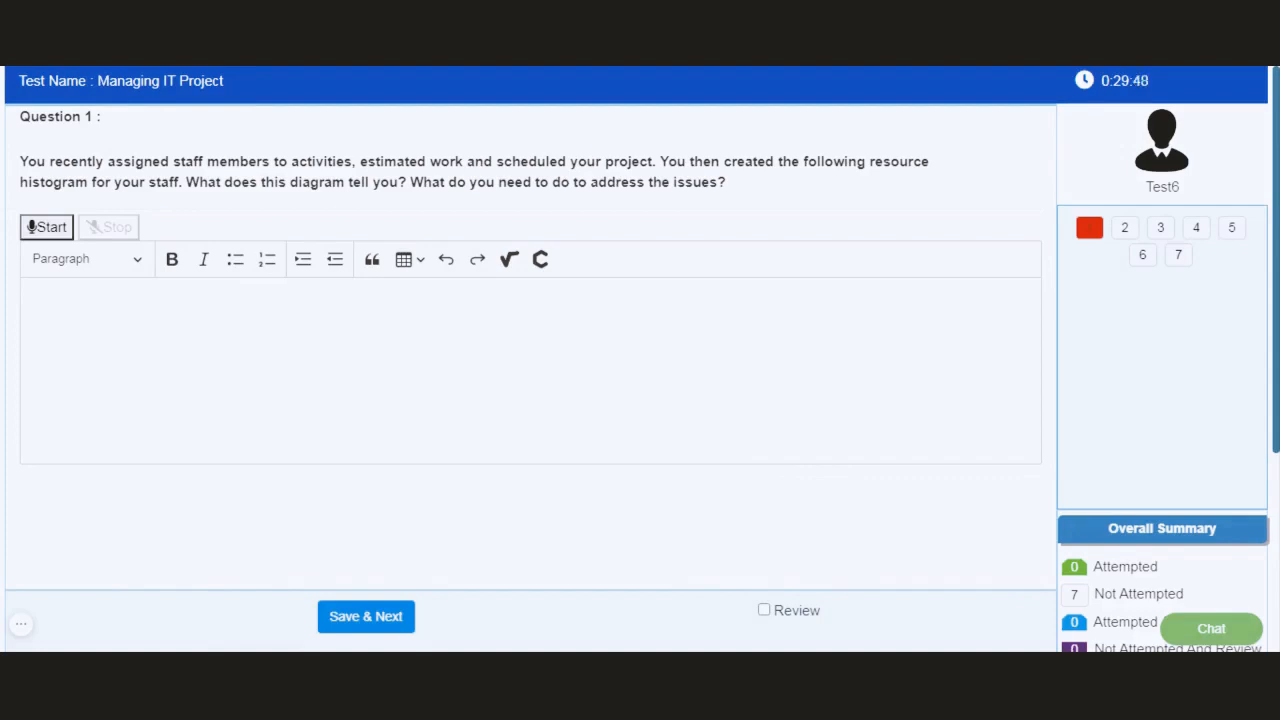
mouse_move(276, 168)
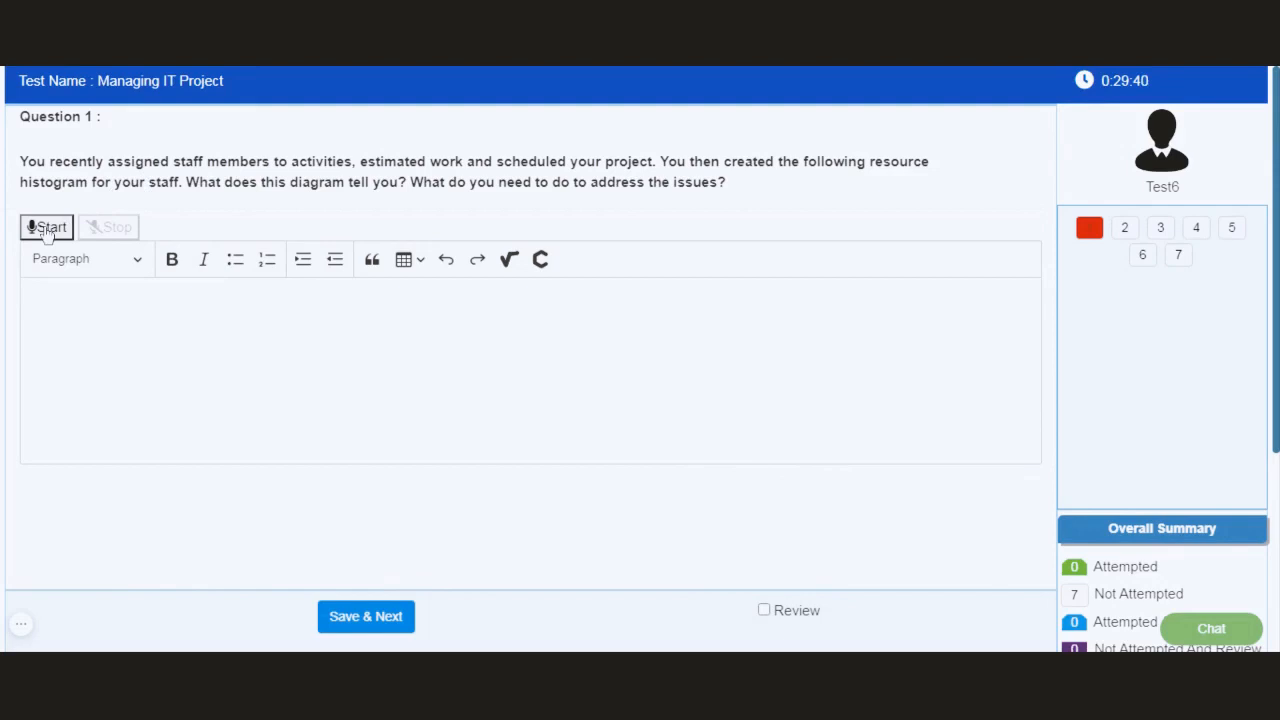
Step: Dictate the resource histogram answer to Question 1 as speech-to-text, save, and advance
click(46, 227)
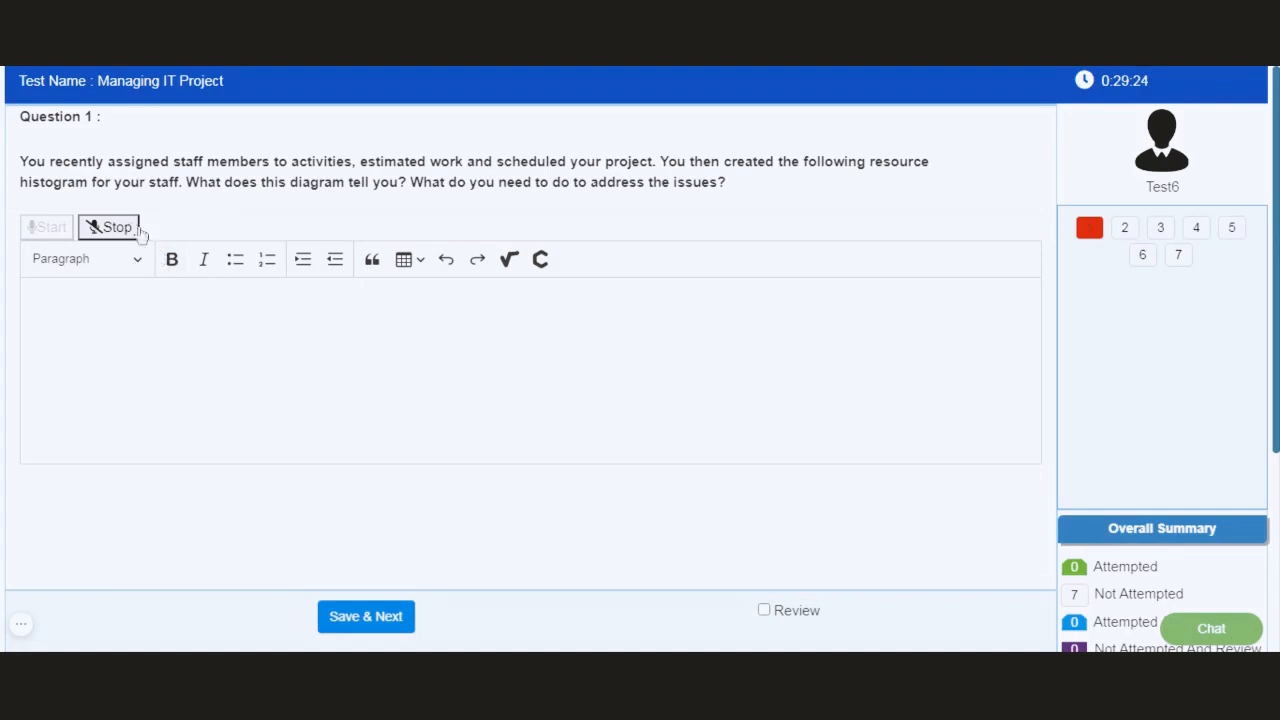
mouse_move(115, 227)
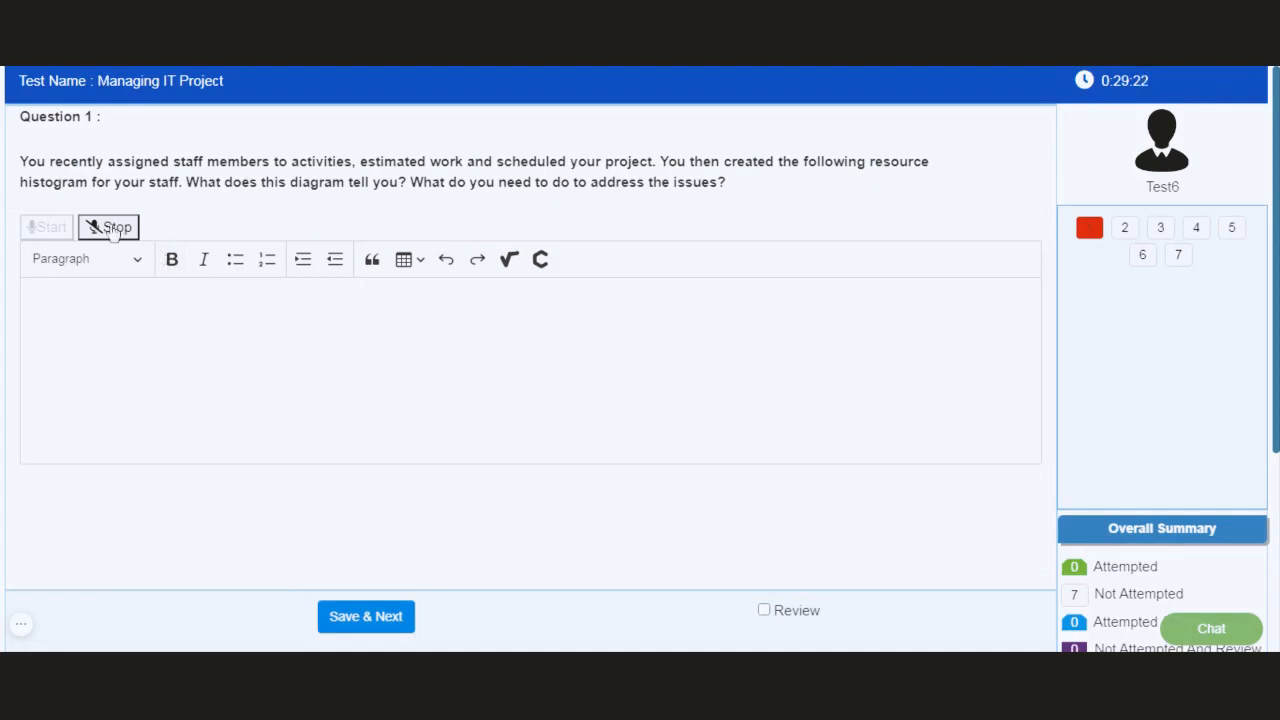
click(109, 226)
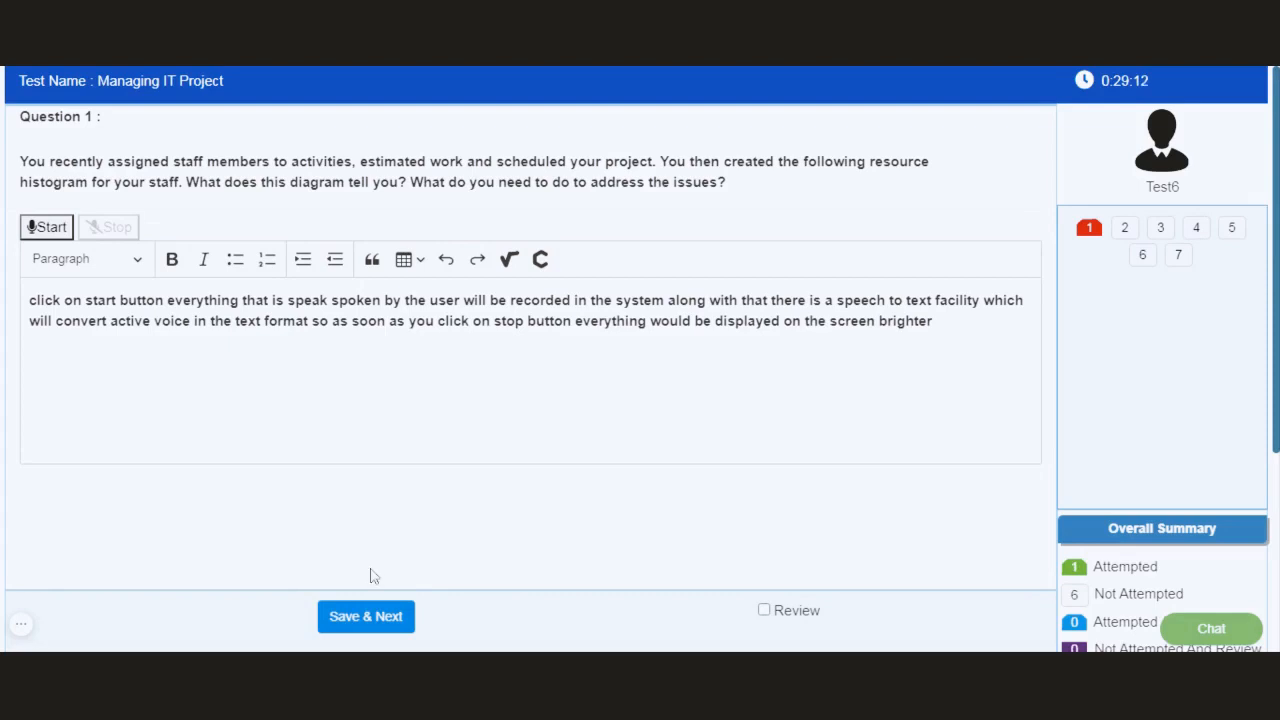
click(365, 616)
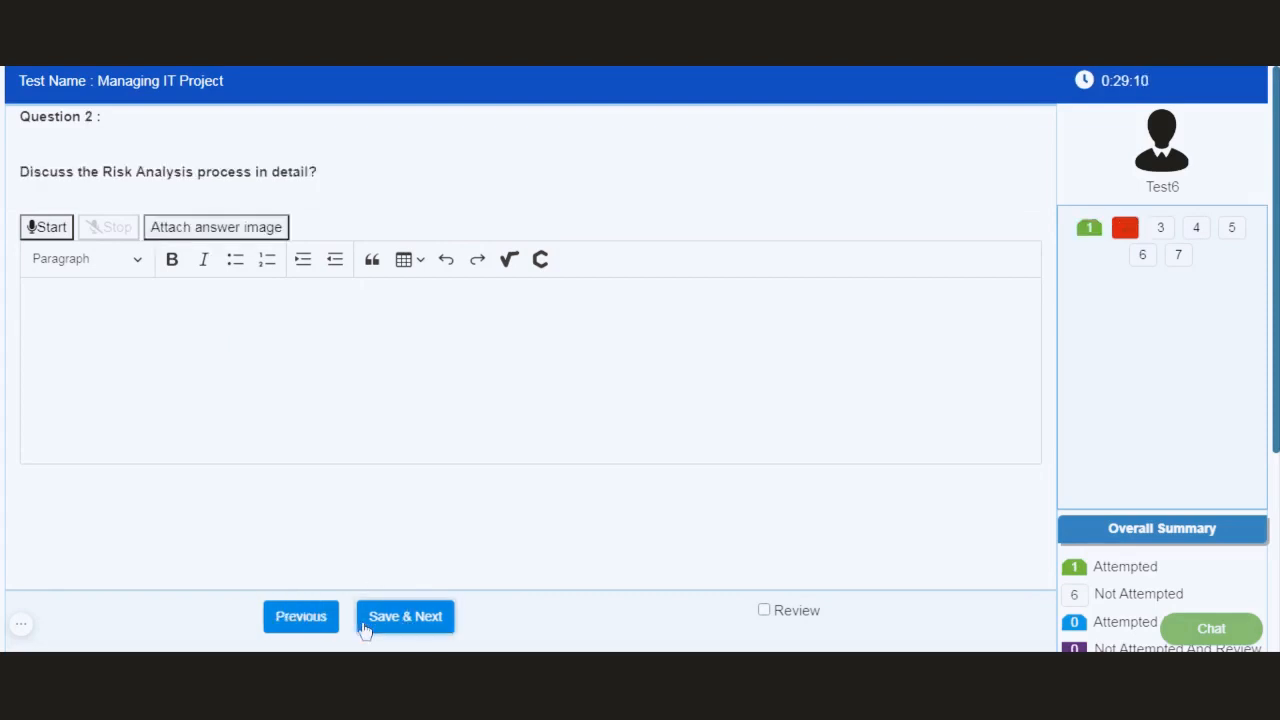
mouse_move(300, 616)
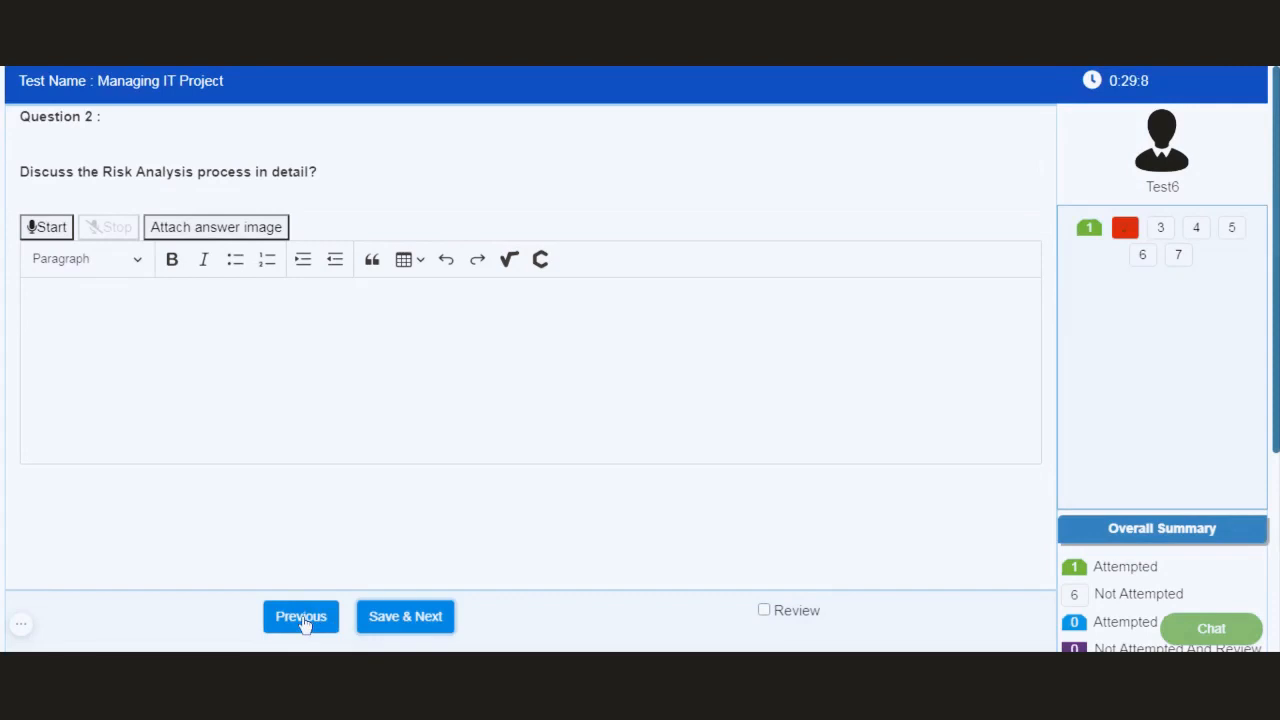
Step: Revisit Question 1, then dictate and save the Risk Analysis answer for Question 2
click(300, 616)
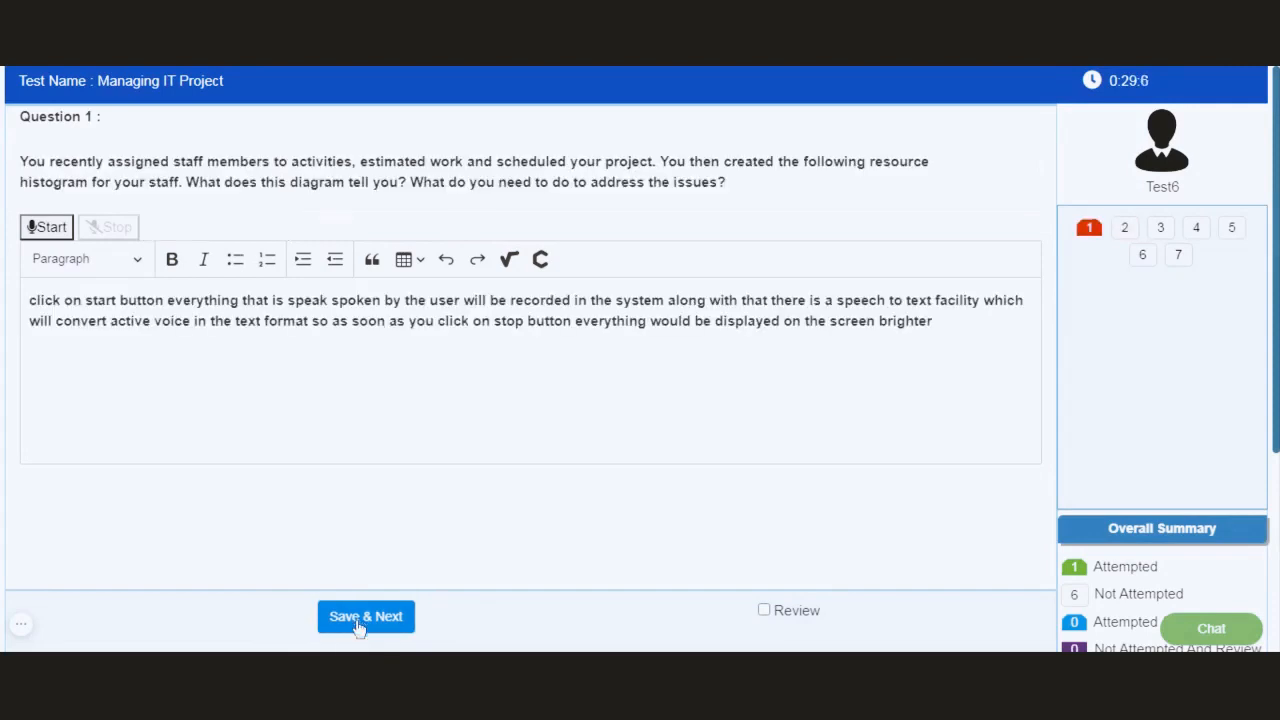
click(365, 616)
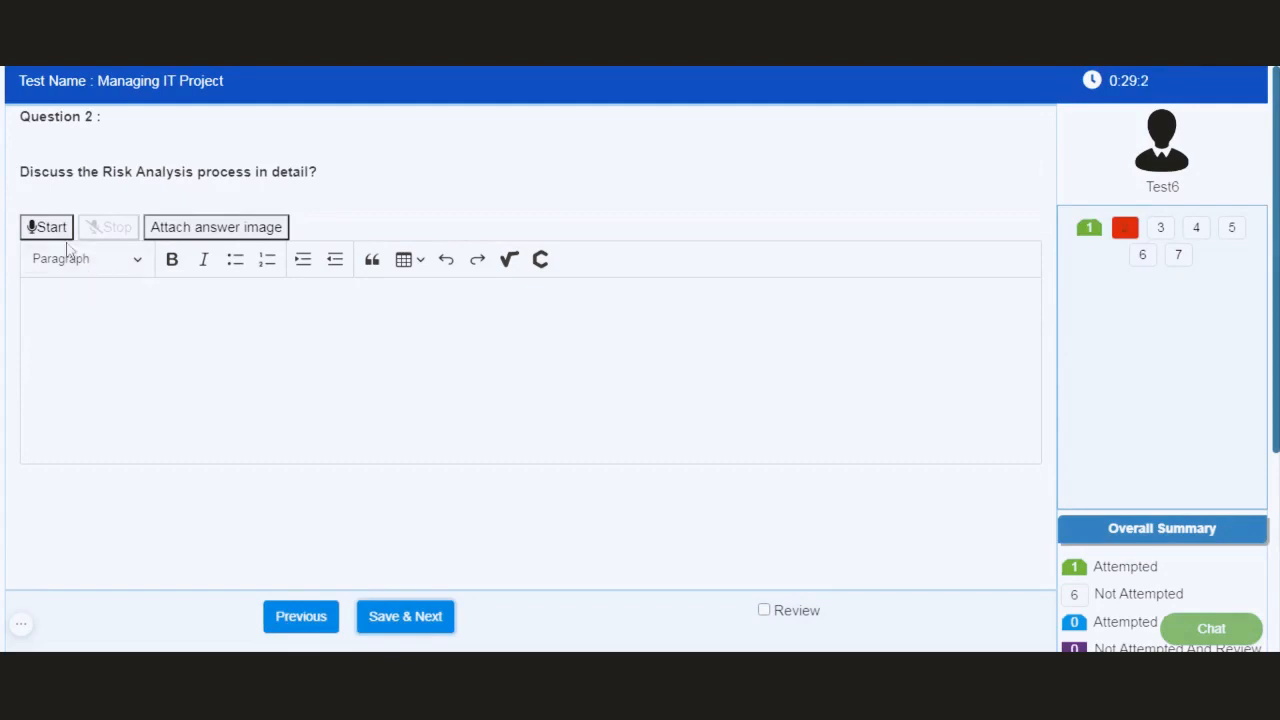
click(46, 227)
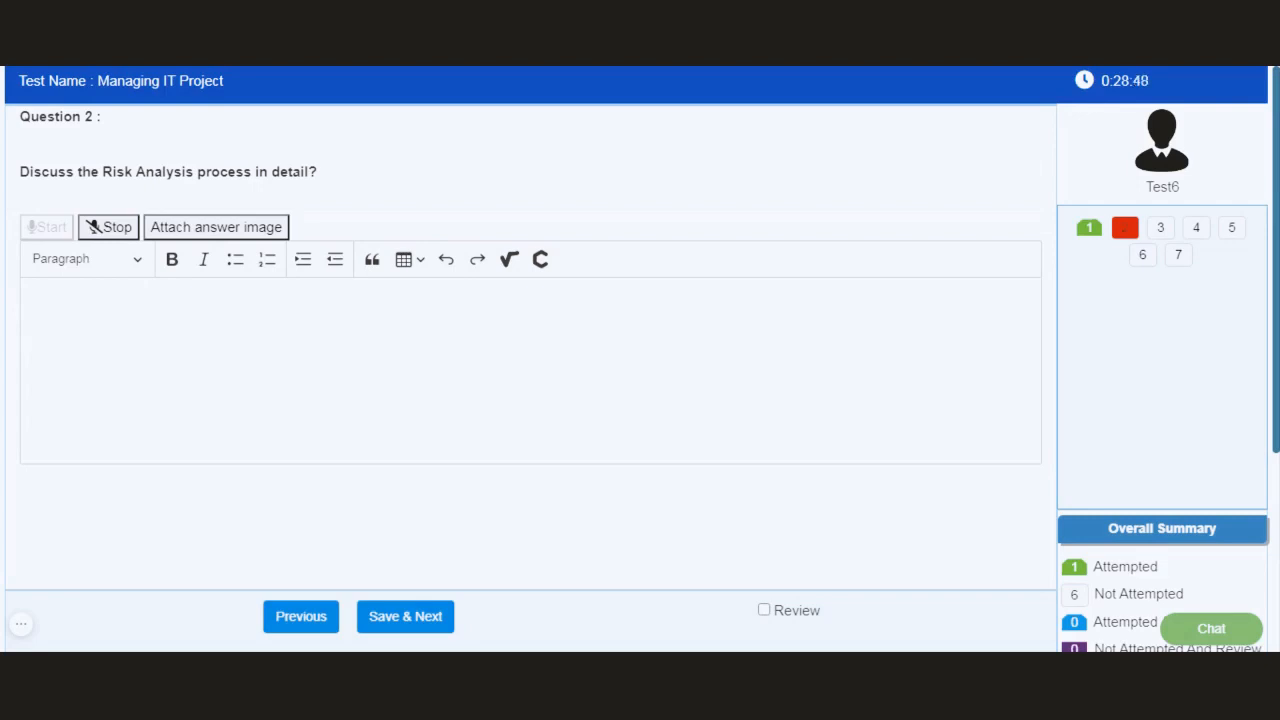
mouse_move(168, 205)
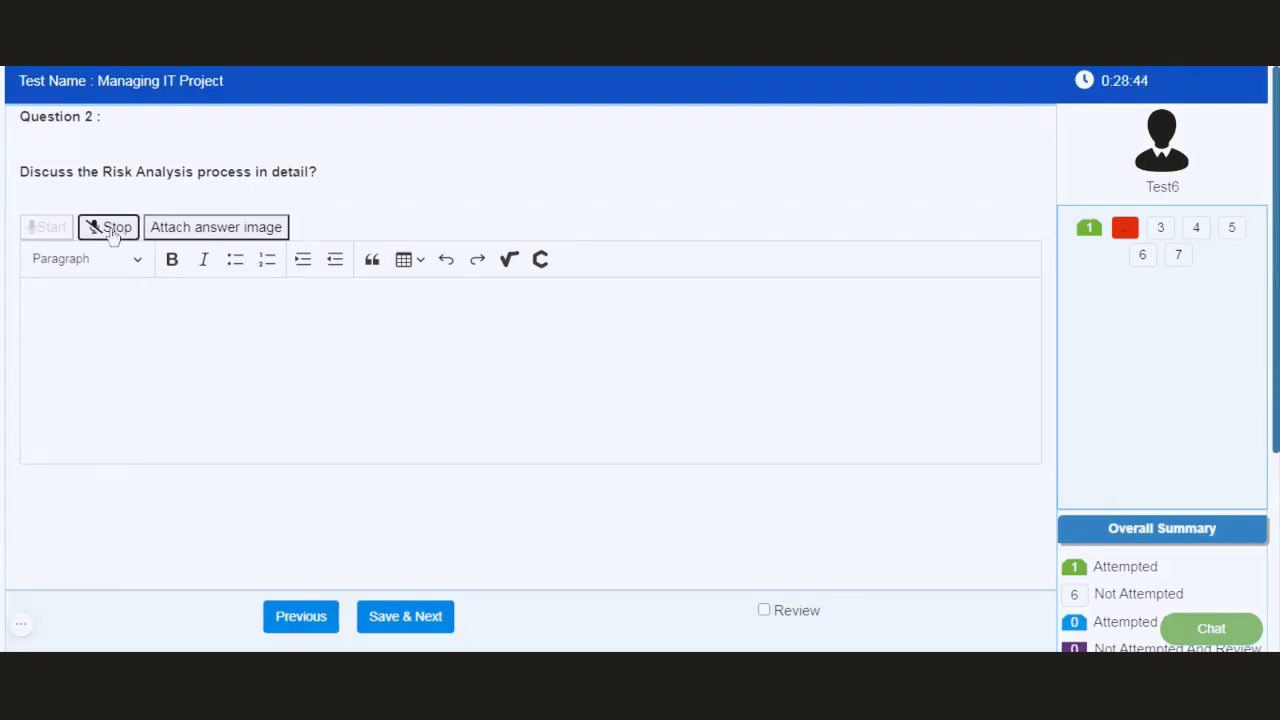
click(108, 227)
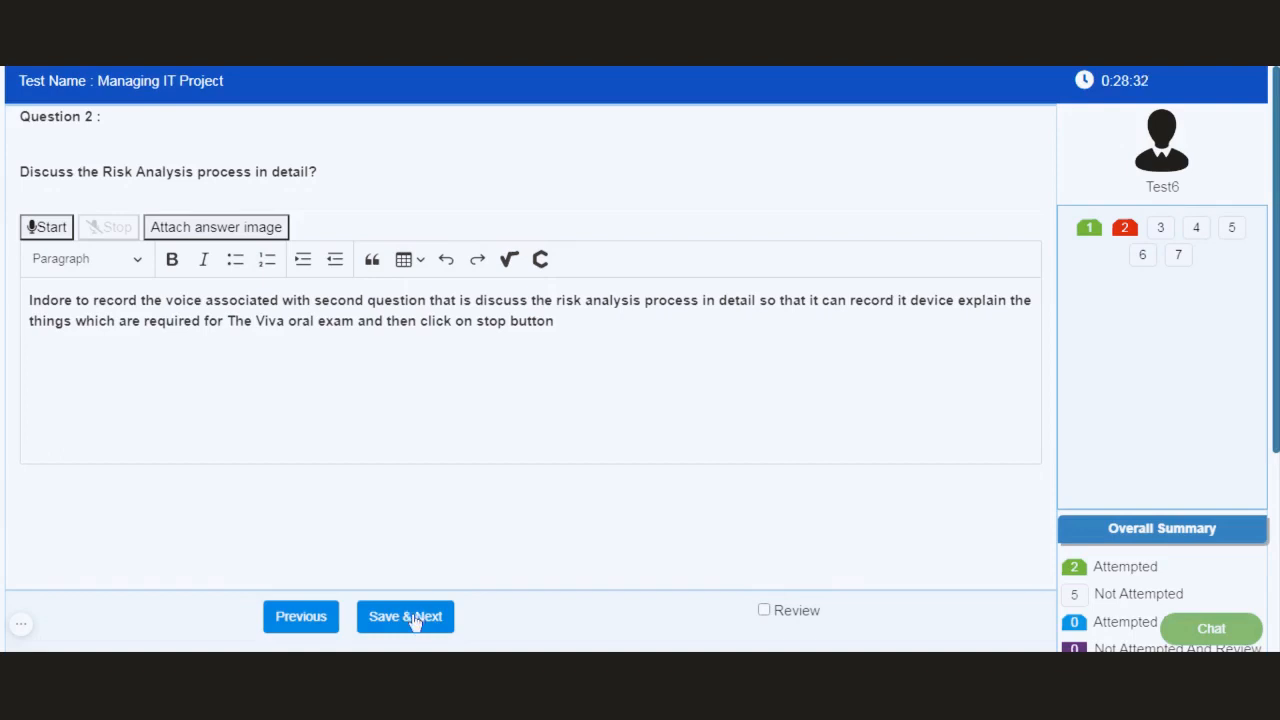
click(405, 616)
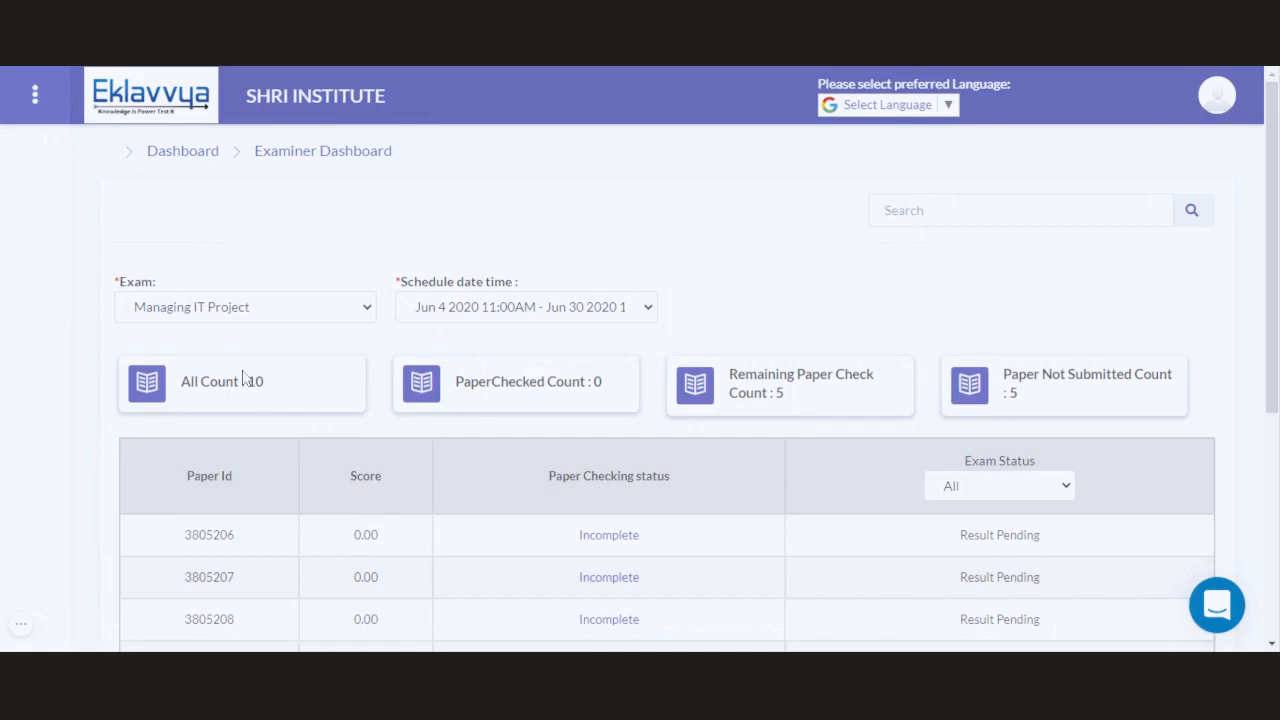
Step: Scroll the examiner paper list and open Incomplete paper 3805207 for checking
double_click(221, 381)
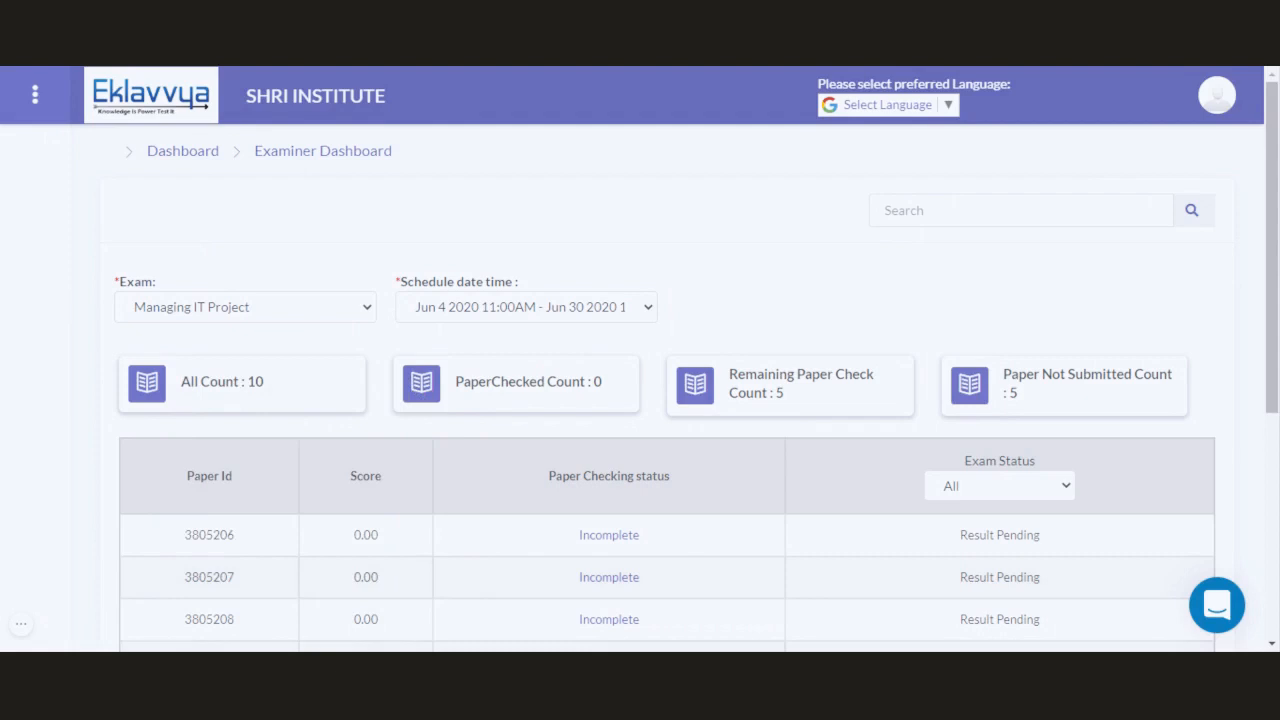
scroll(down, 3)
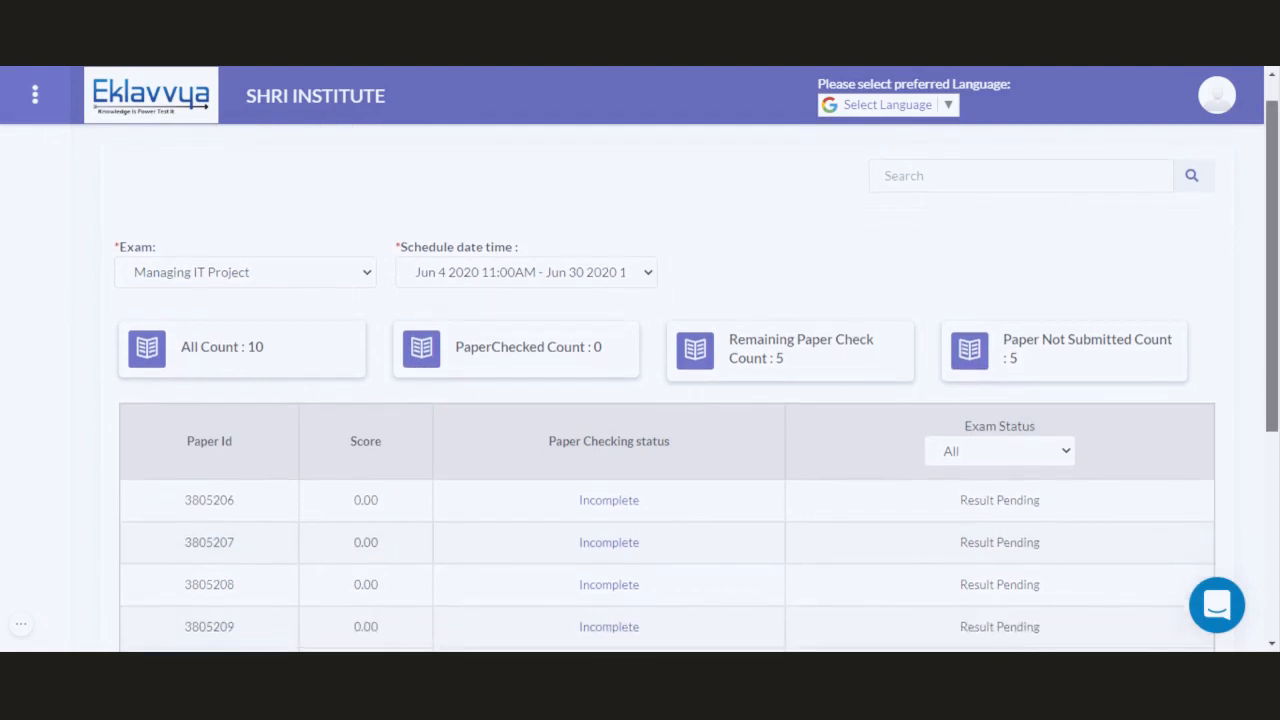
scroll(down, 3)
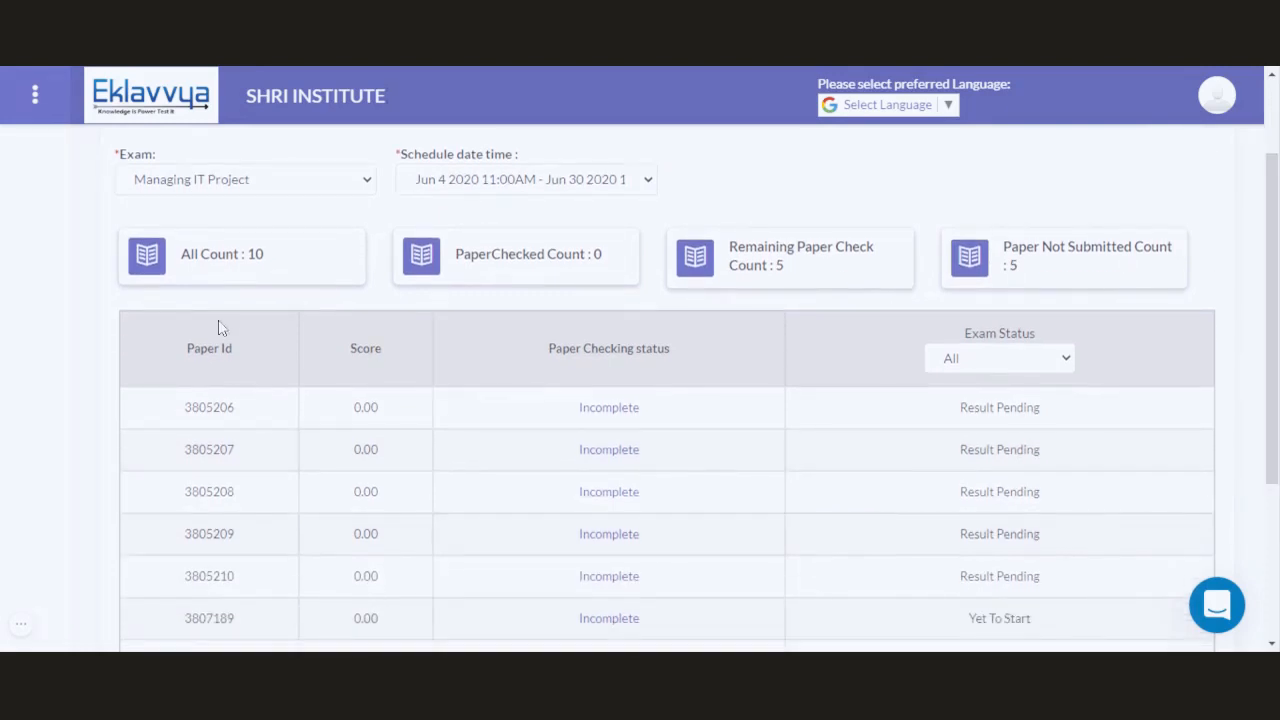
mouse_move(417, 344)
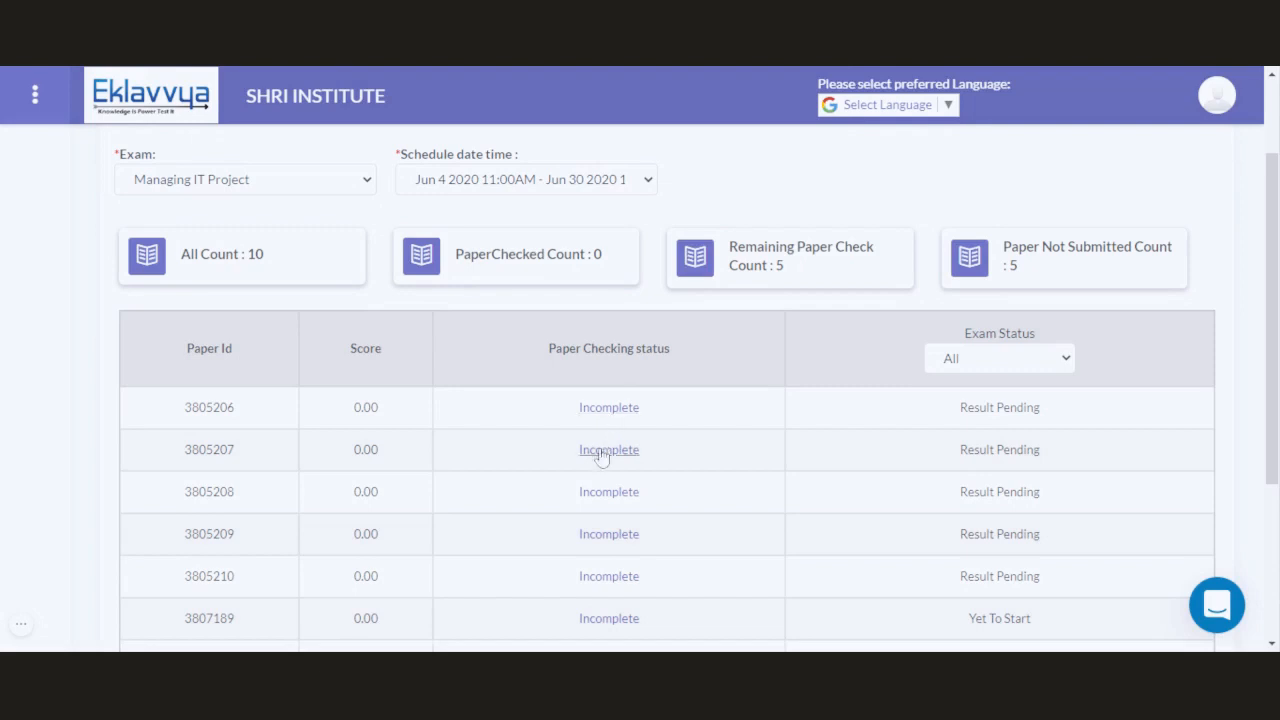
click(608, 449)
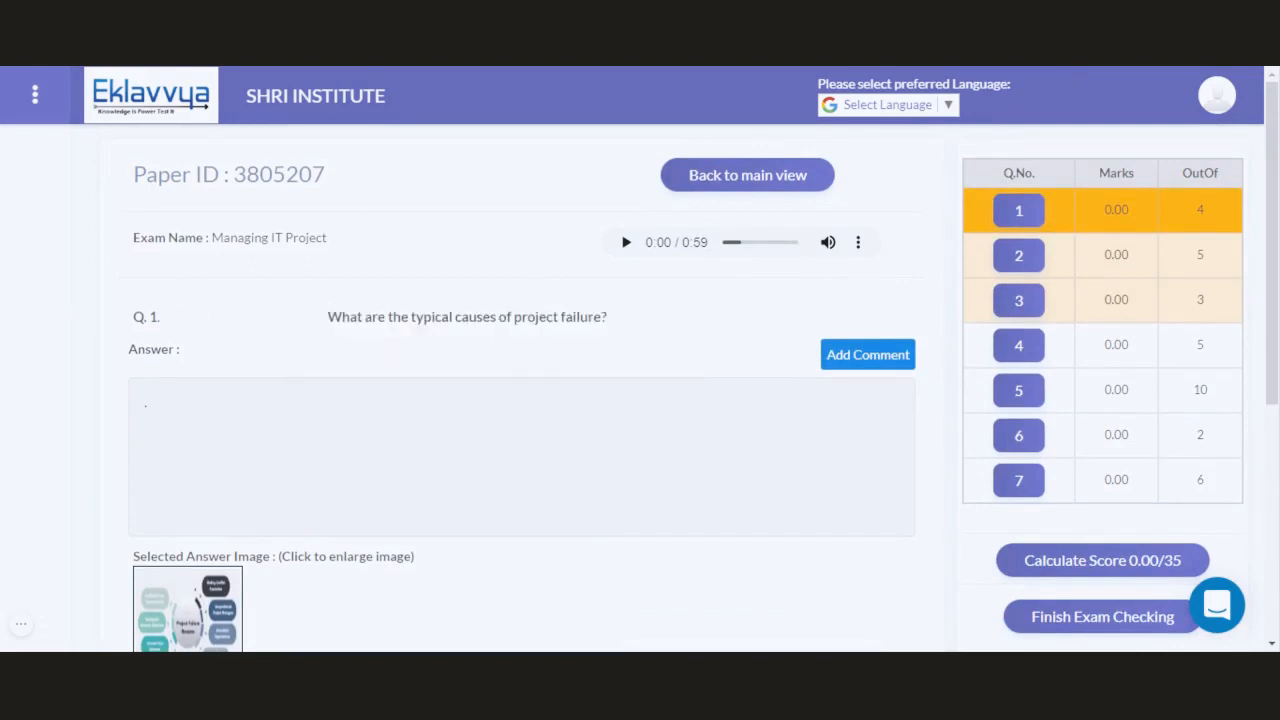
mouse_move(563, 246)
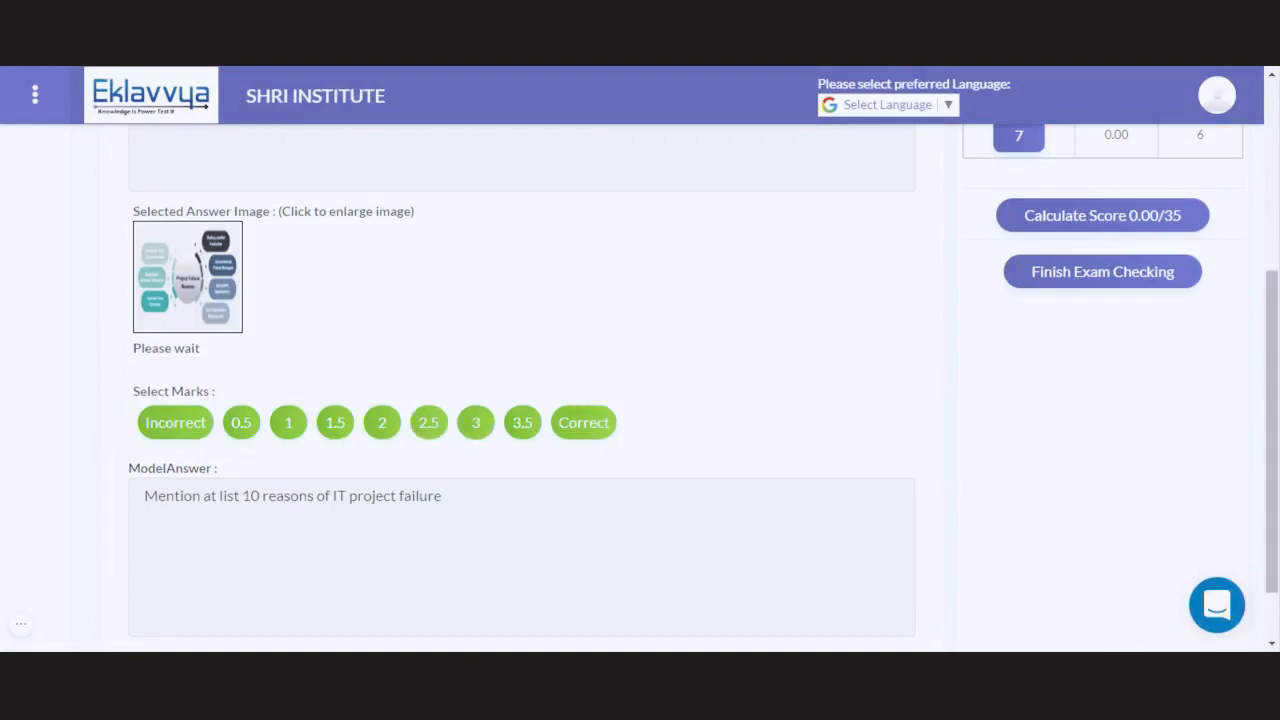
Step: Scroll through question 1's model answer and score it 2.5 out of 4
scroll(down, 3)
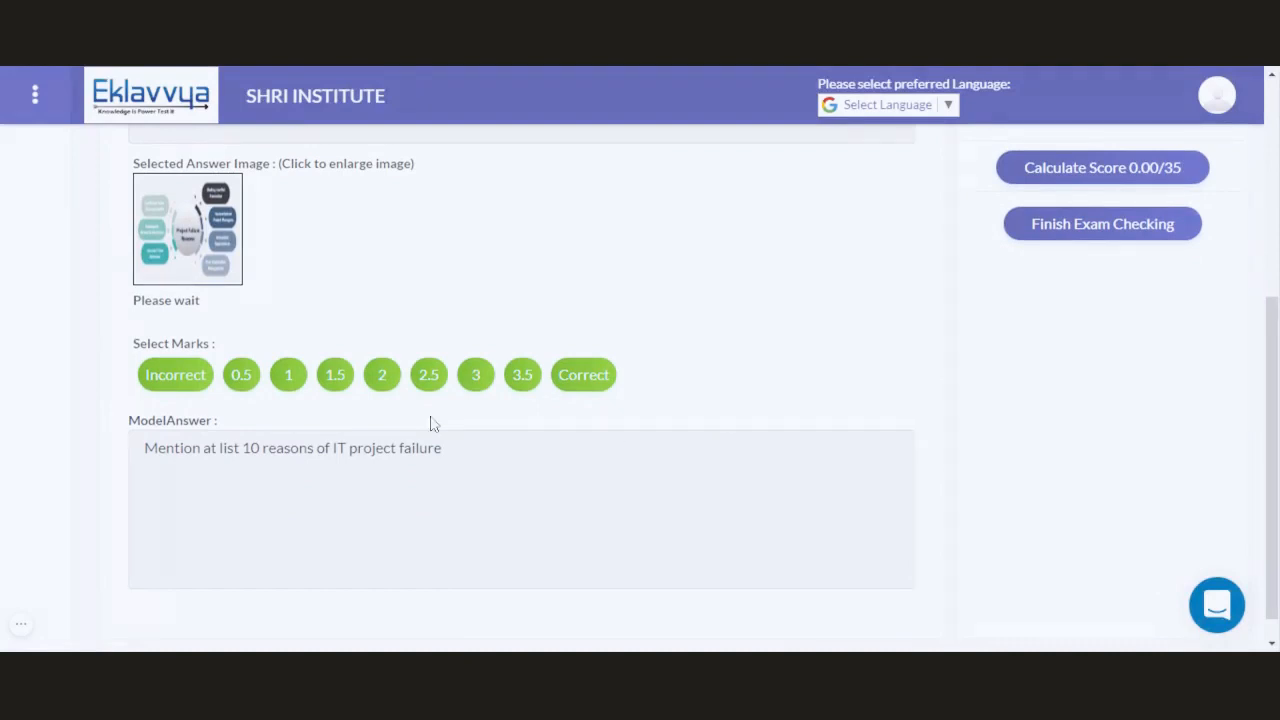
mouse_move(387, 472)
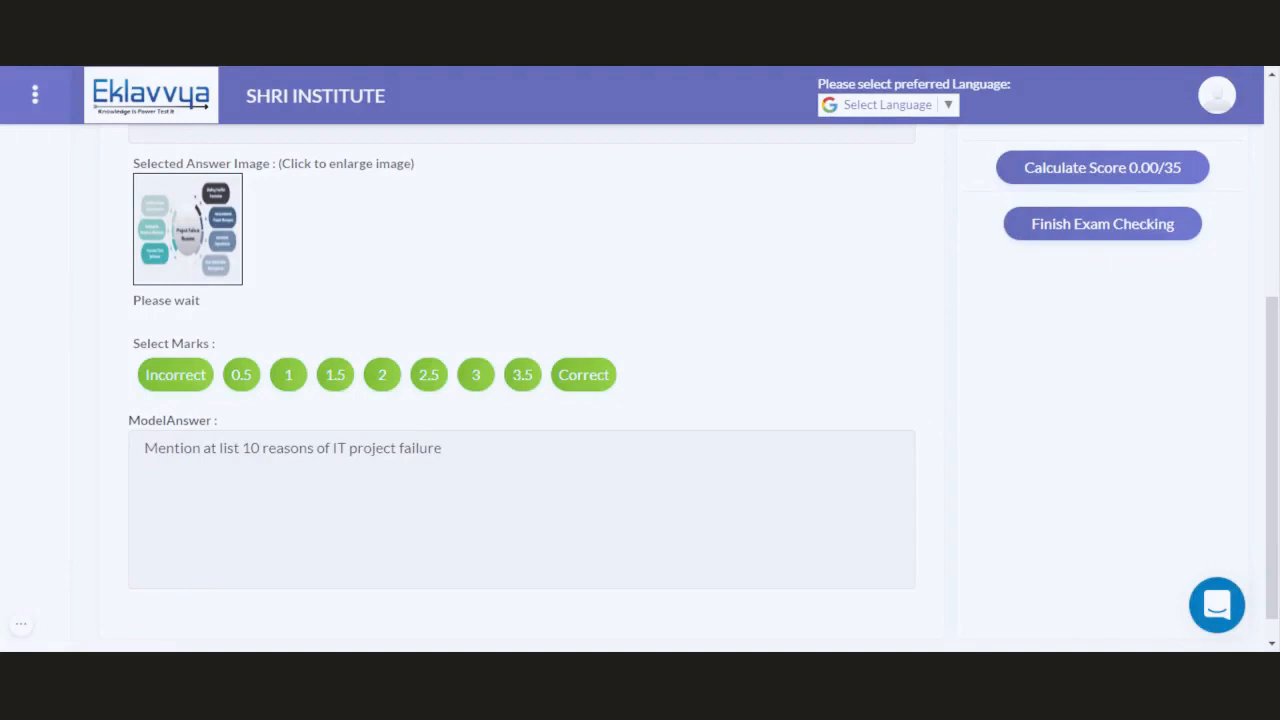
mouse_move(404, 459)
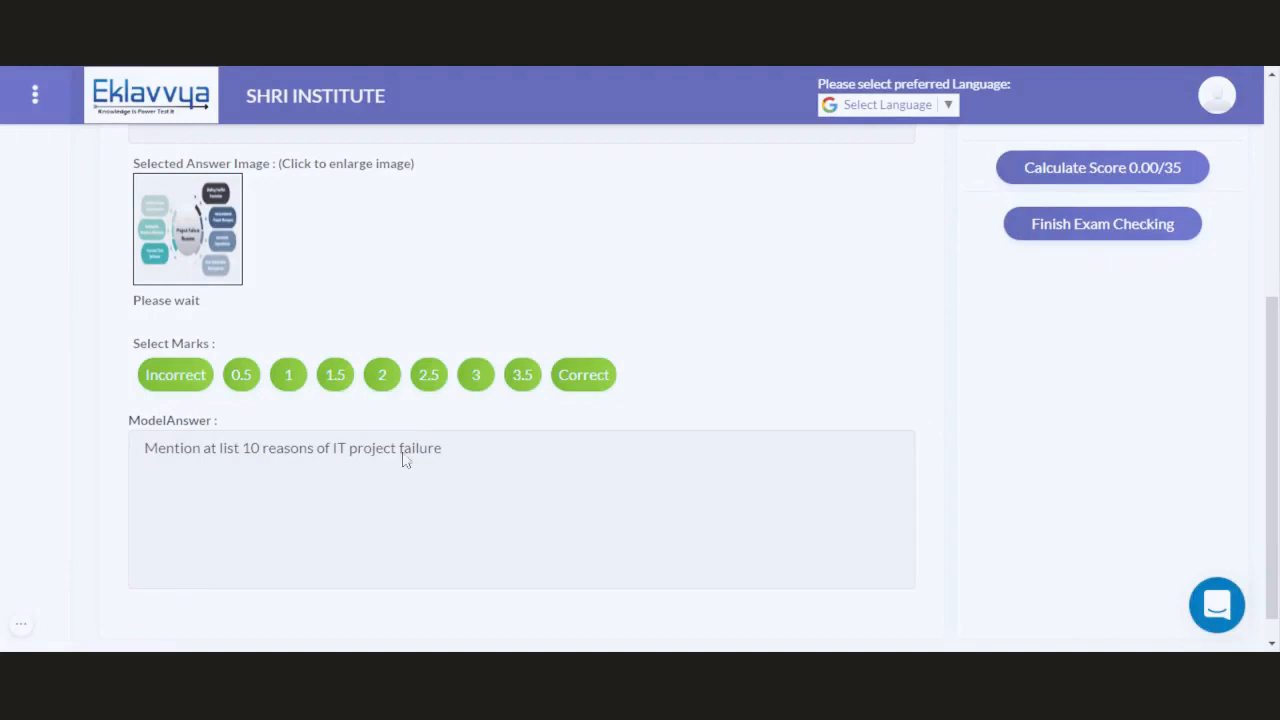
scroll(down, 3)
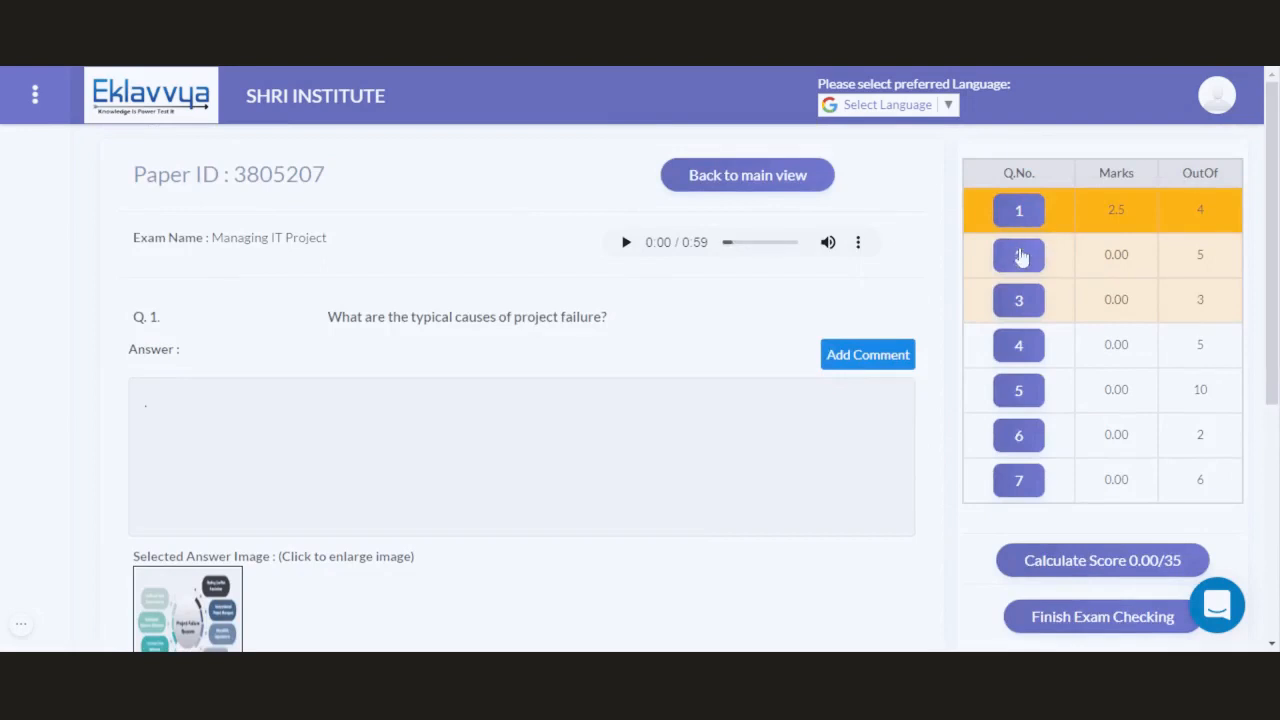
mouse_move(1019, 256)
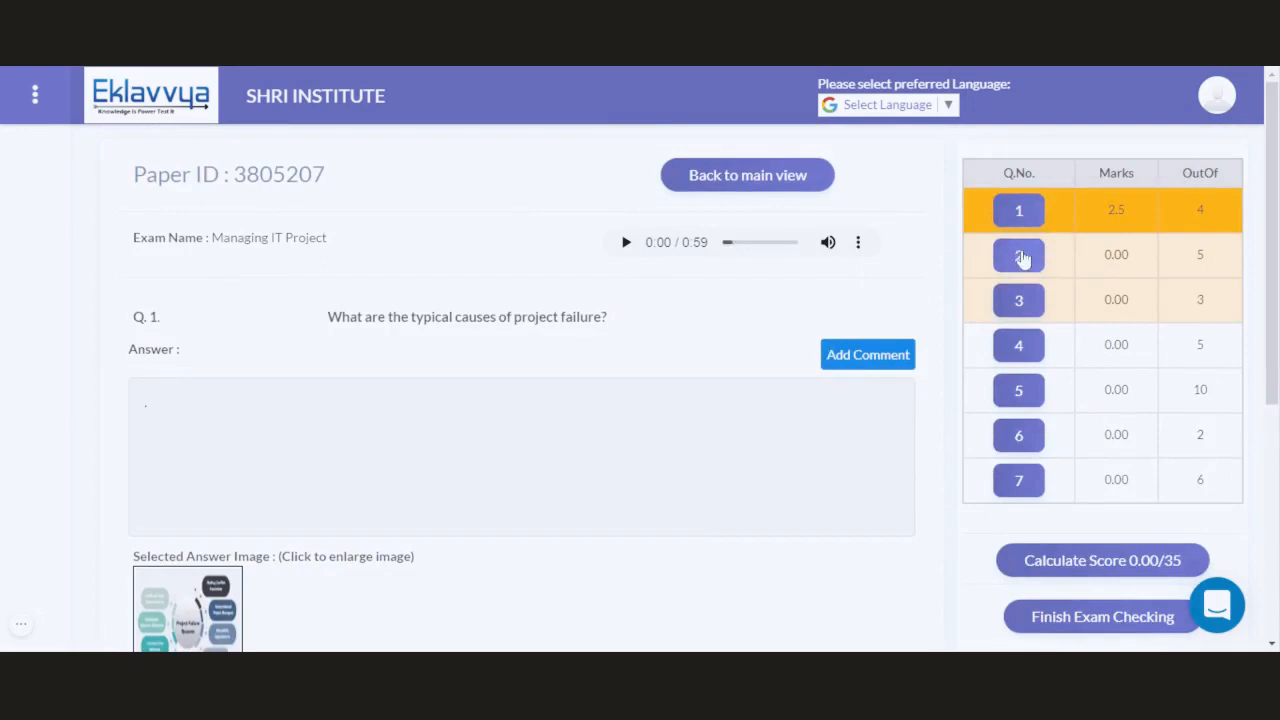
Step: Award question 2 on communication techniques 3.5 out of 5 and collapse the side menu
click(1018, 255)
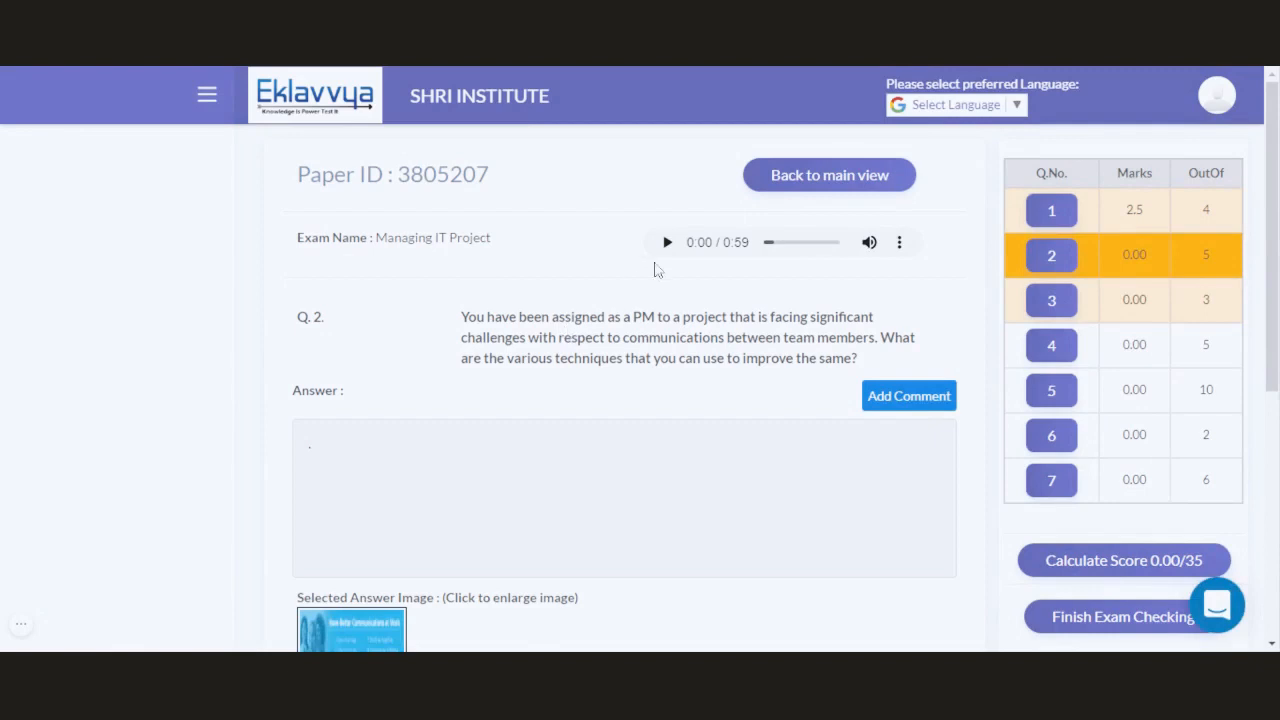
mouse_move(668, 248)
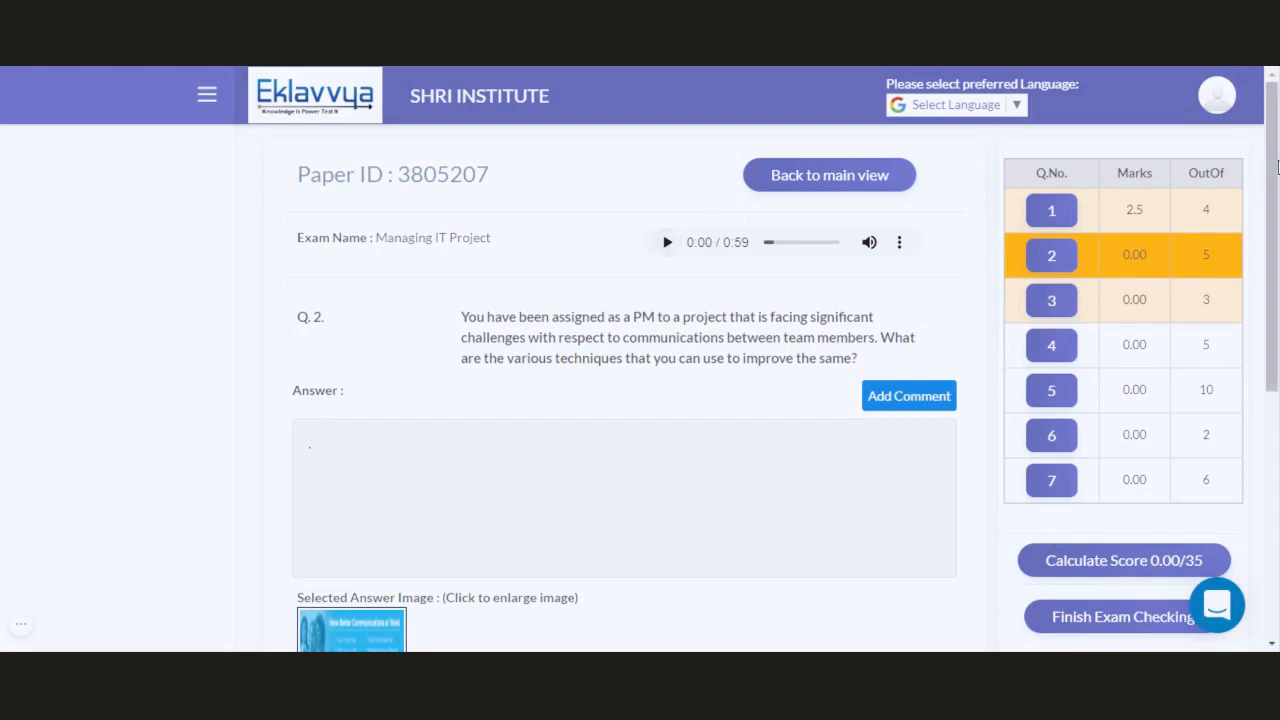
scroll(down, 3)
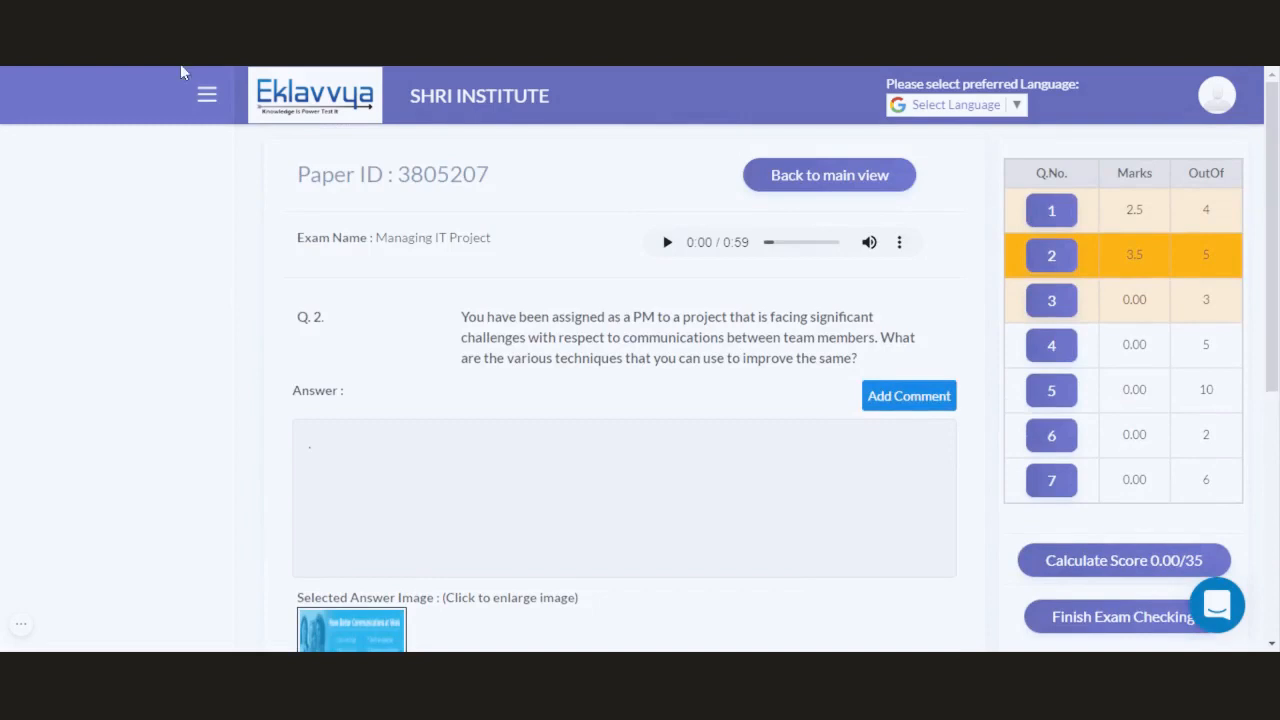
click(207, 94)
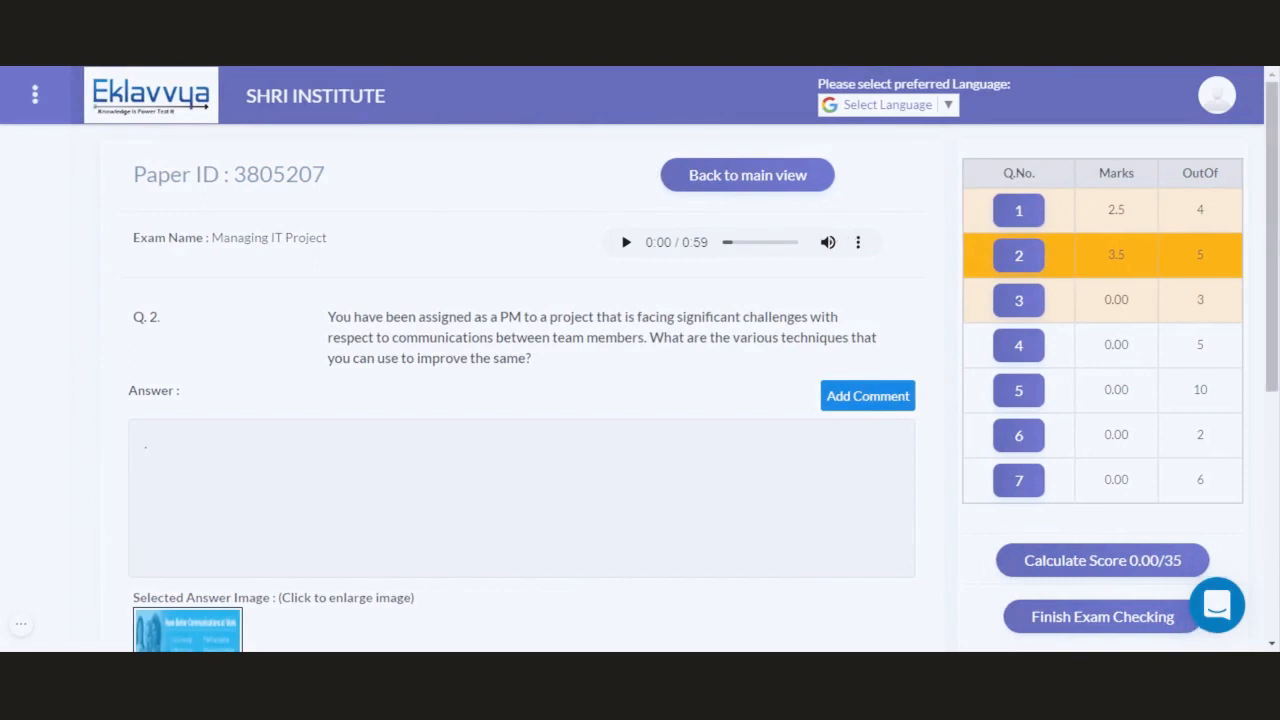
scroll(down, 3)
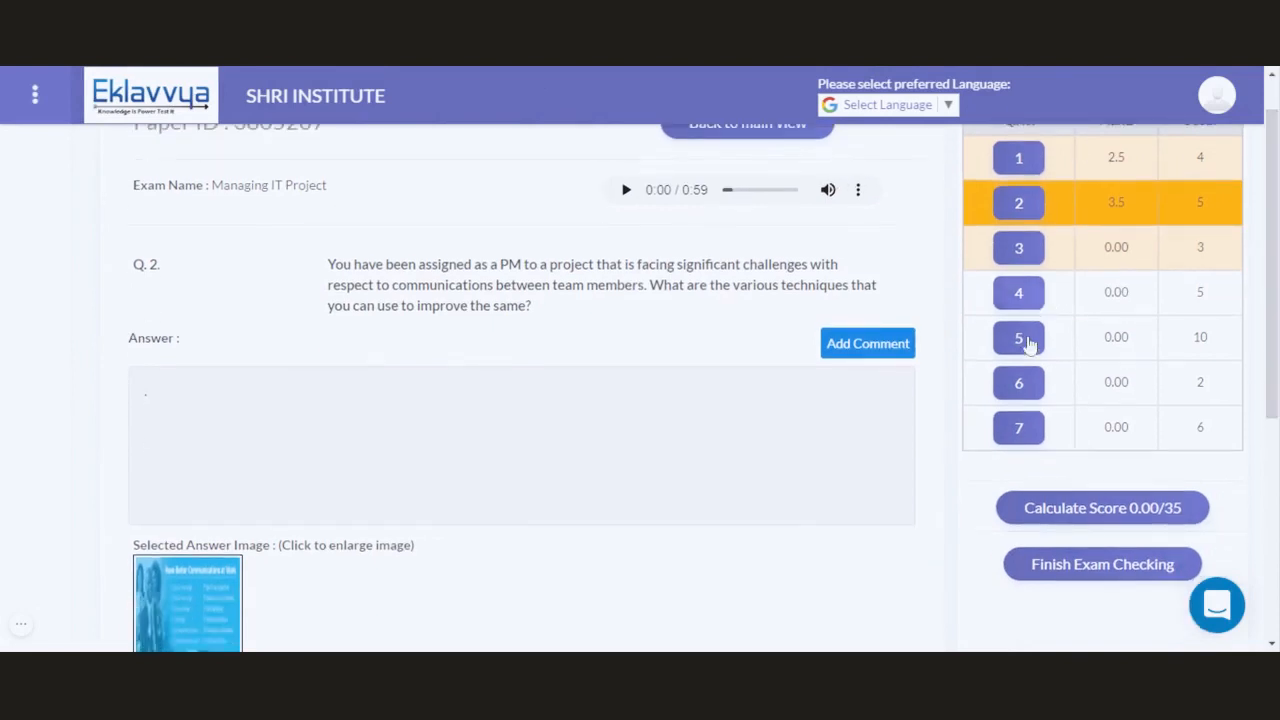
Step: Save the comment 'cs' on question 5, then scroll down to its marks
click(1018, 337)
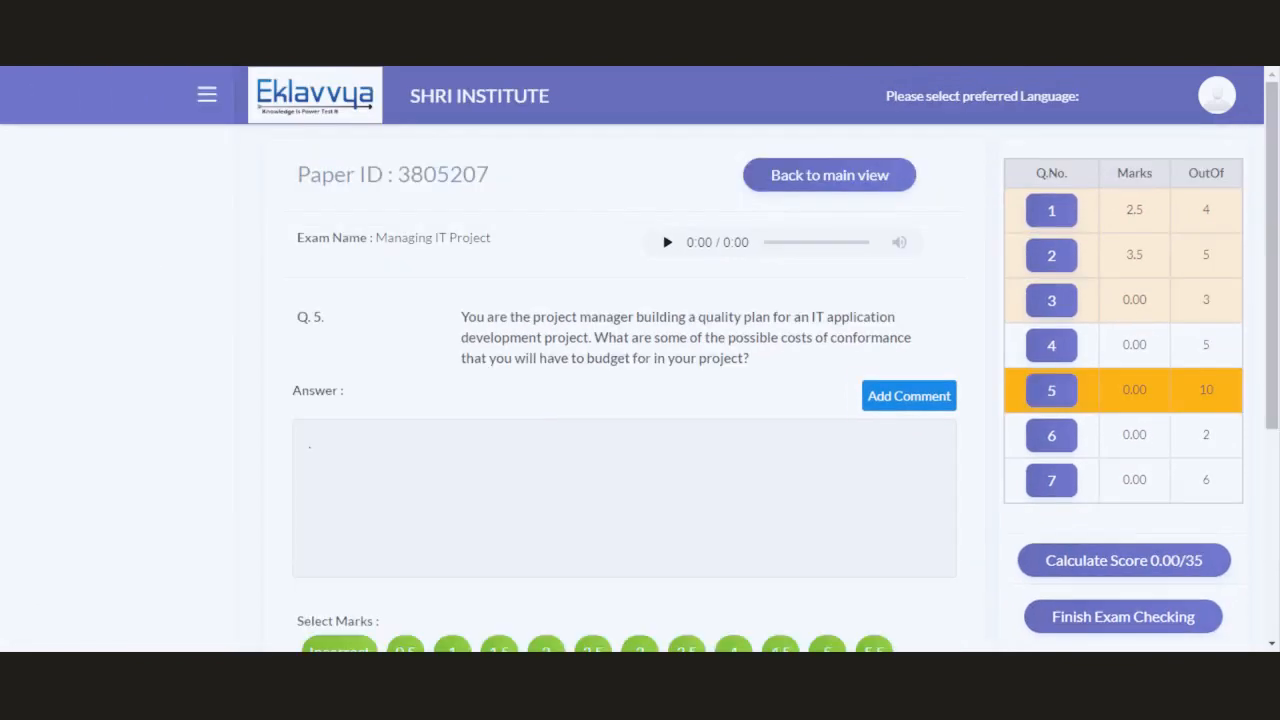
scroll(down, 3)
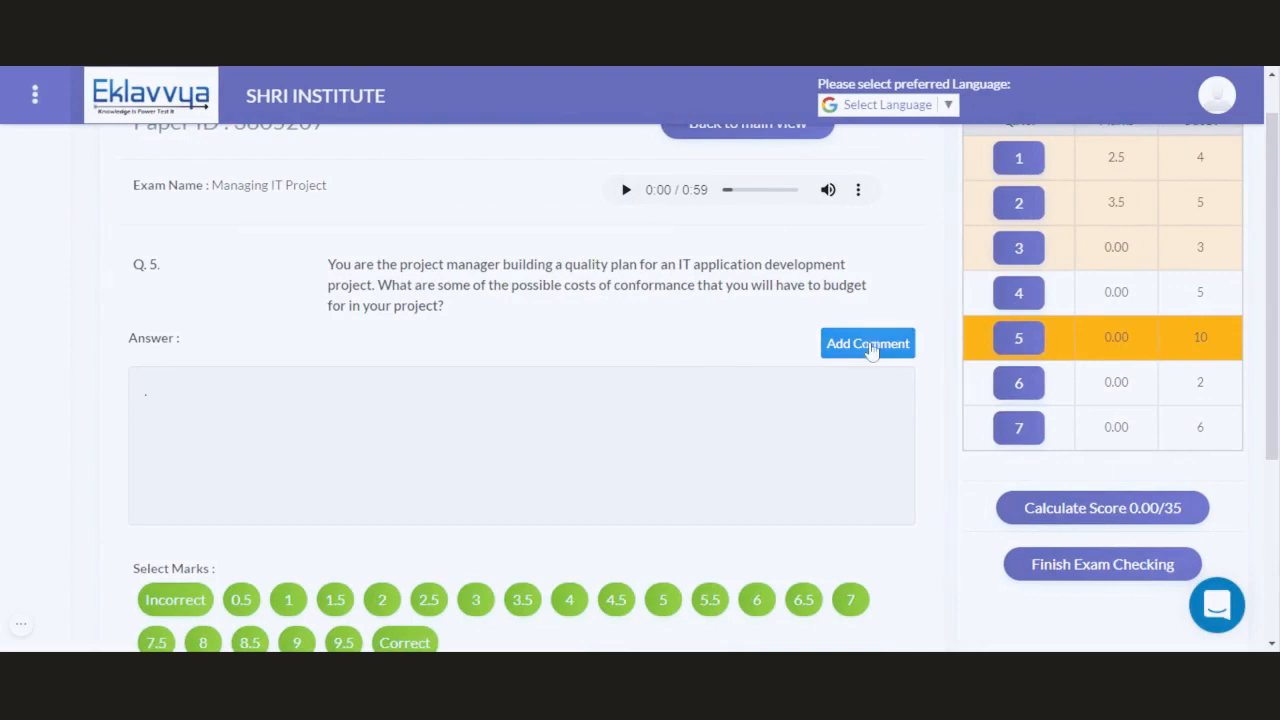
click(867, 343)
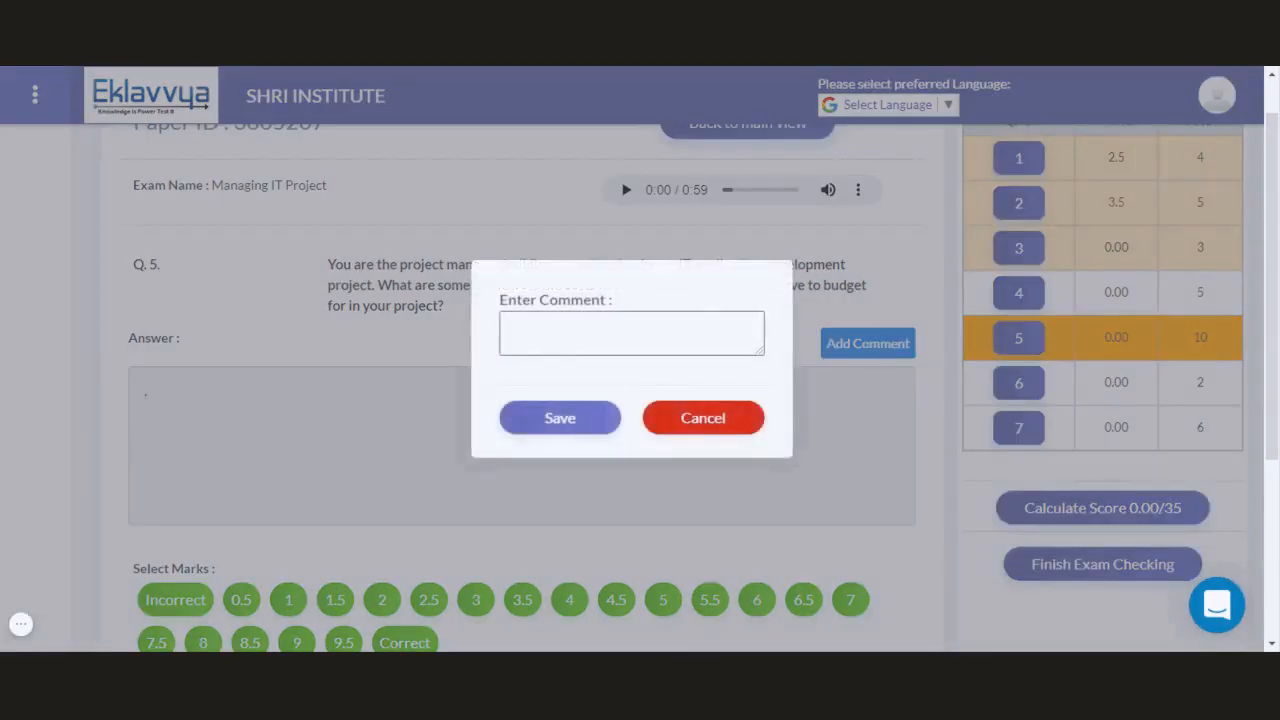
text(coomment)
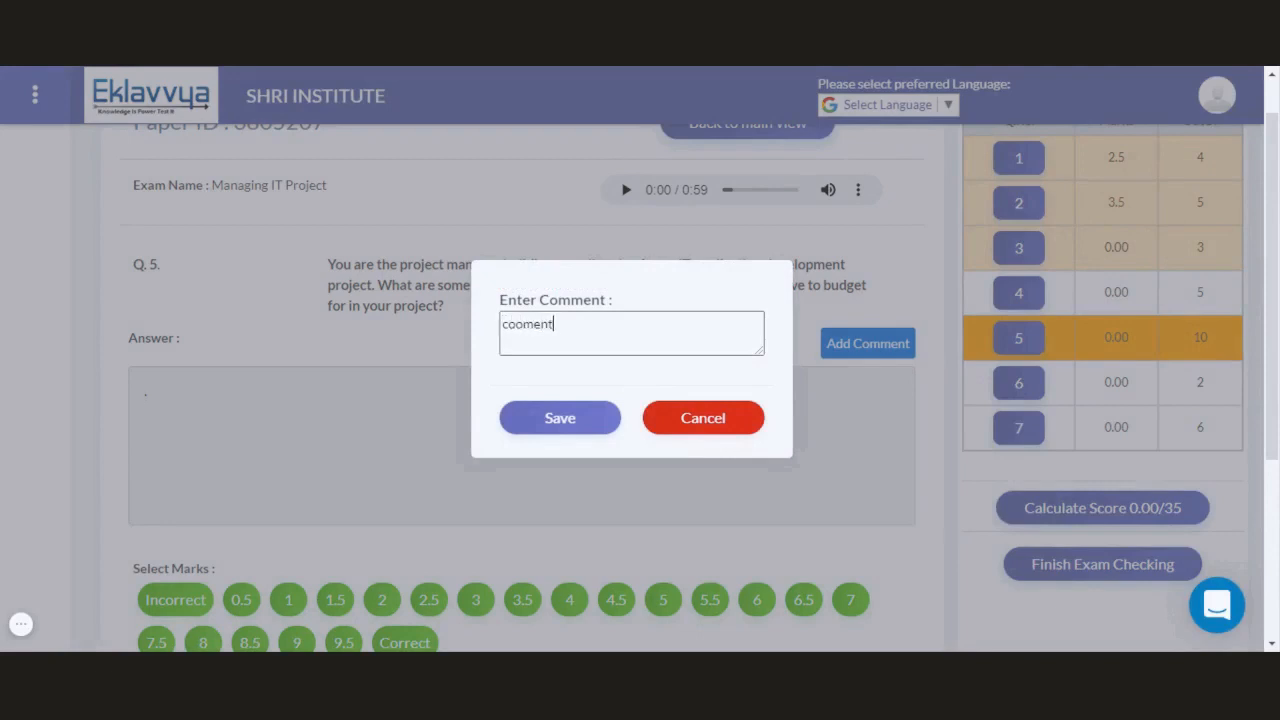
text(s)
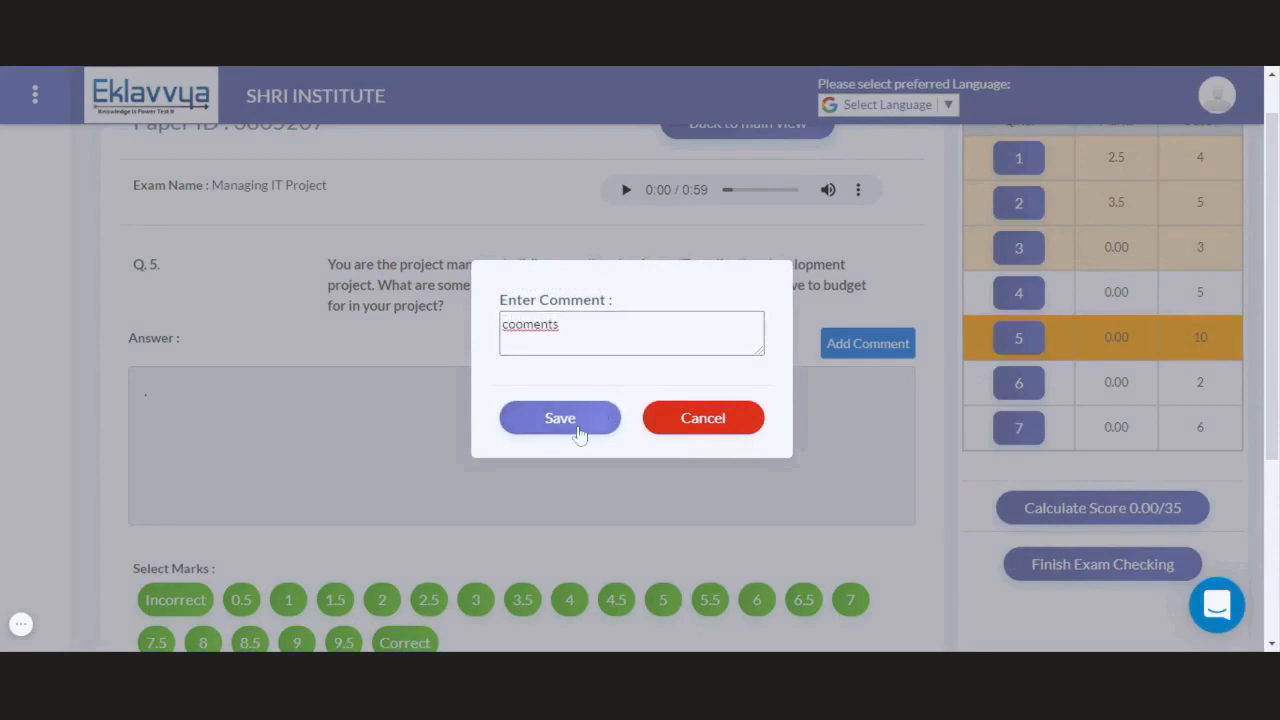
click(559, 417)
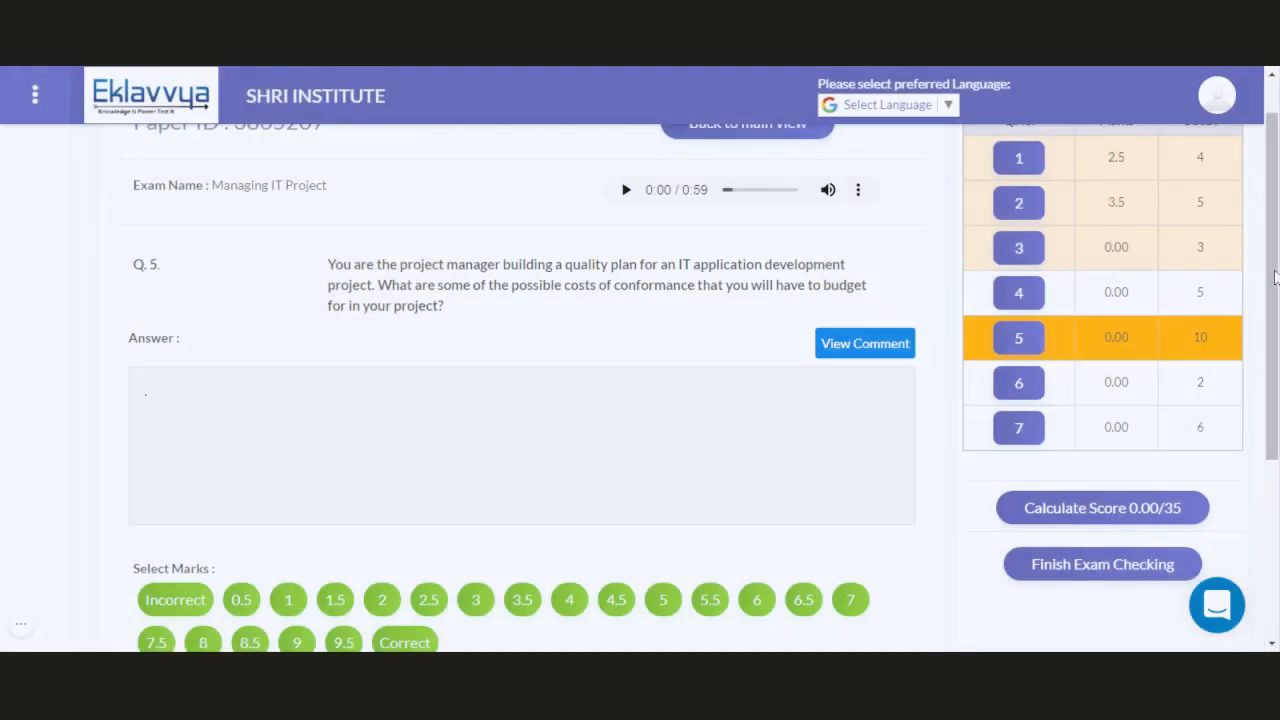
scroll(down, 3)
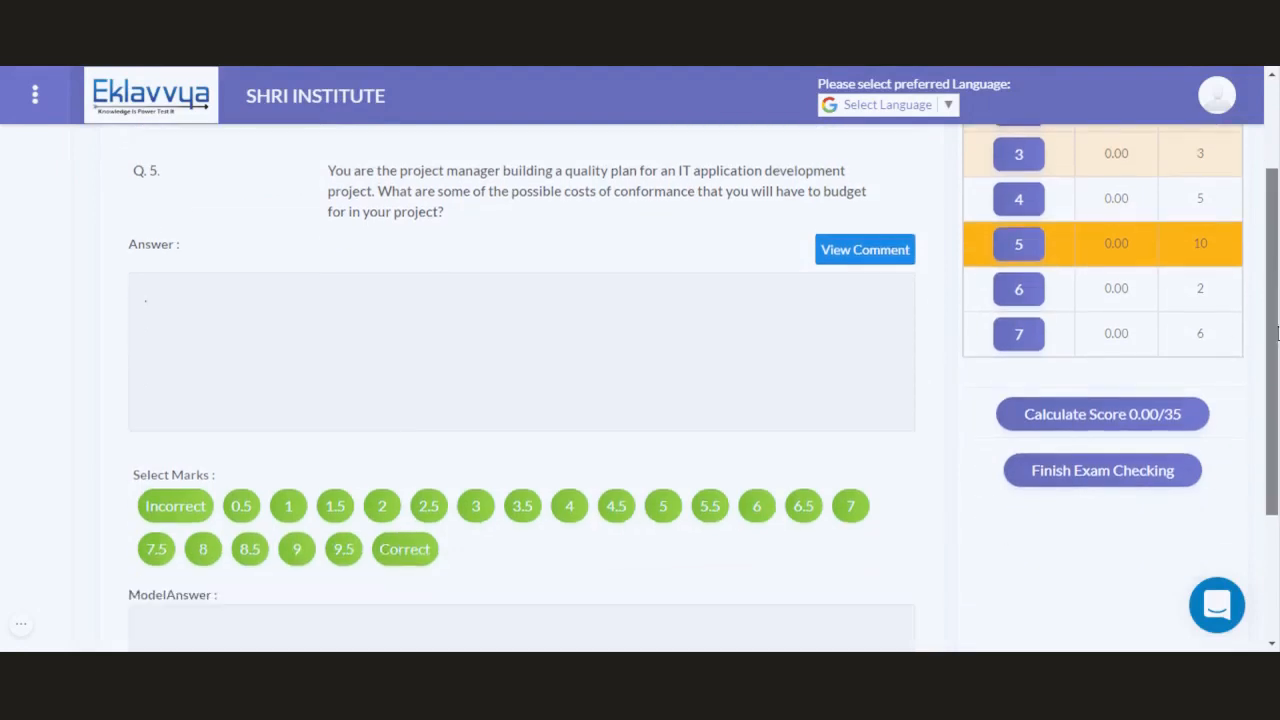
scroll(down, 3)
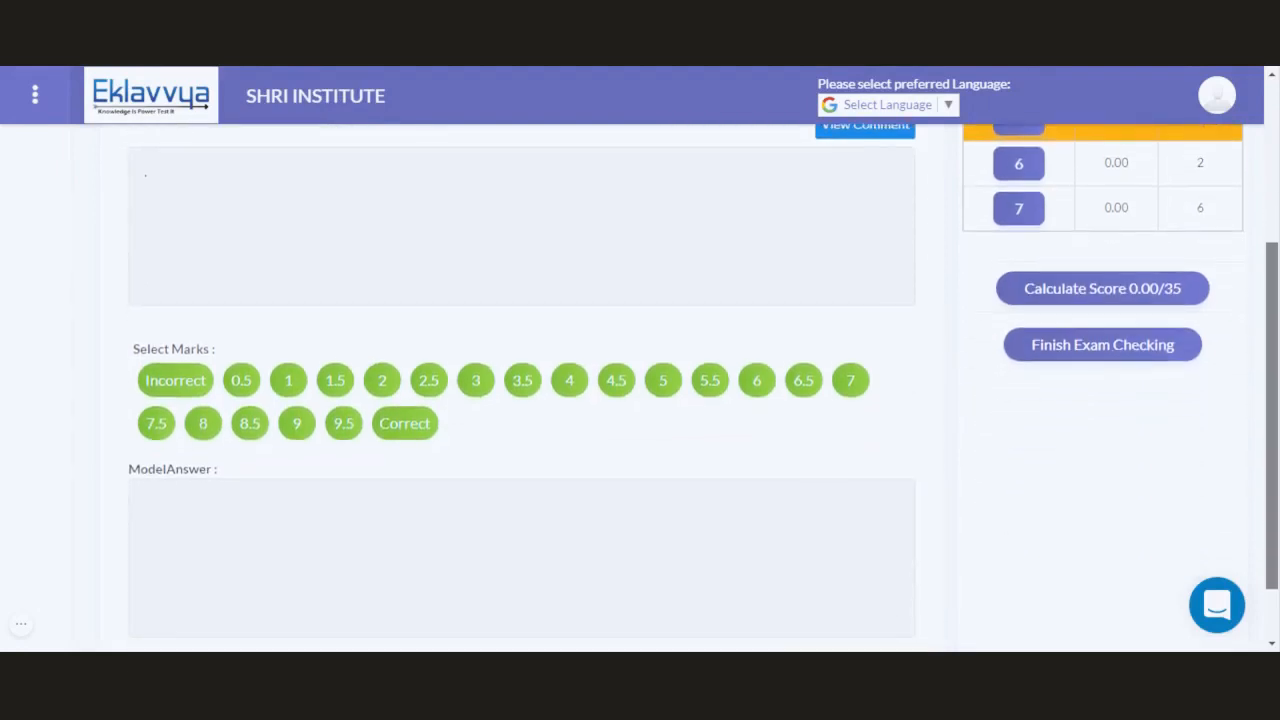